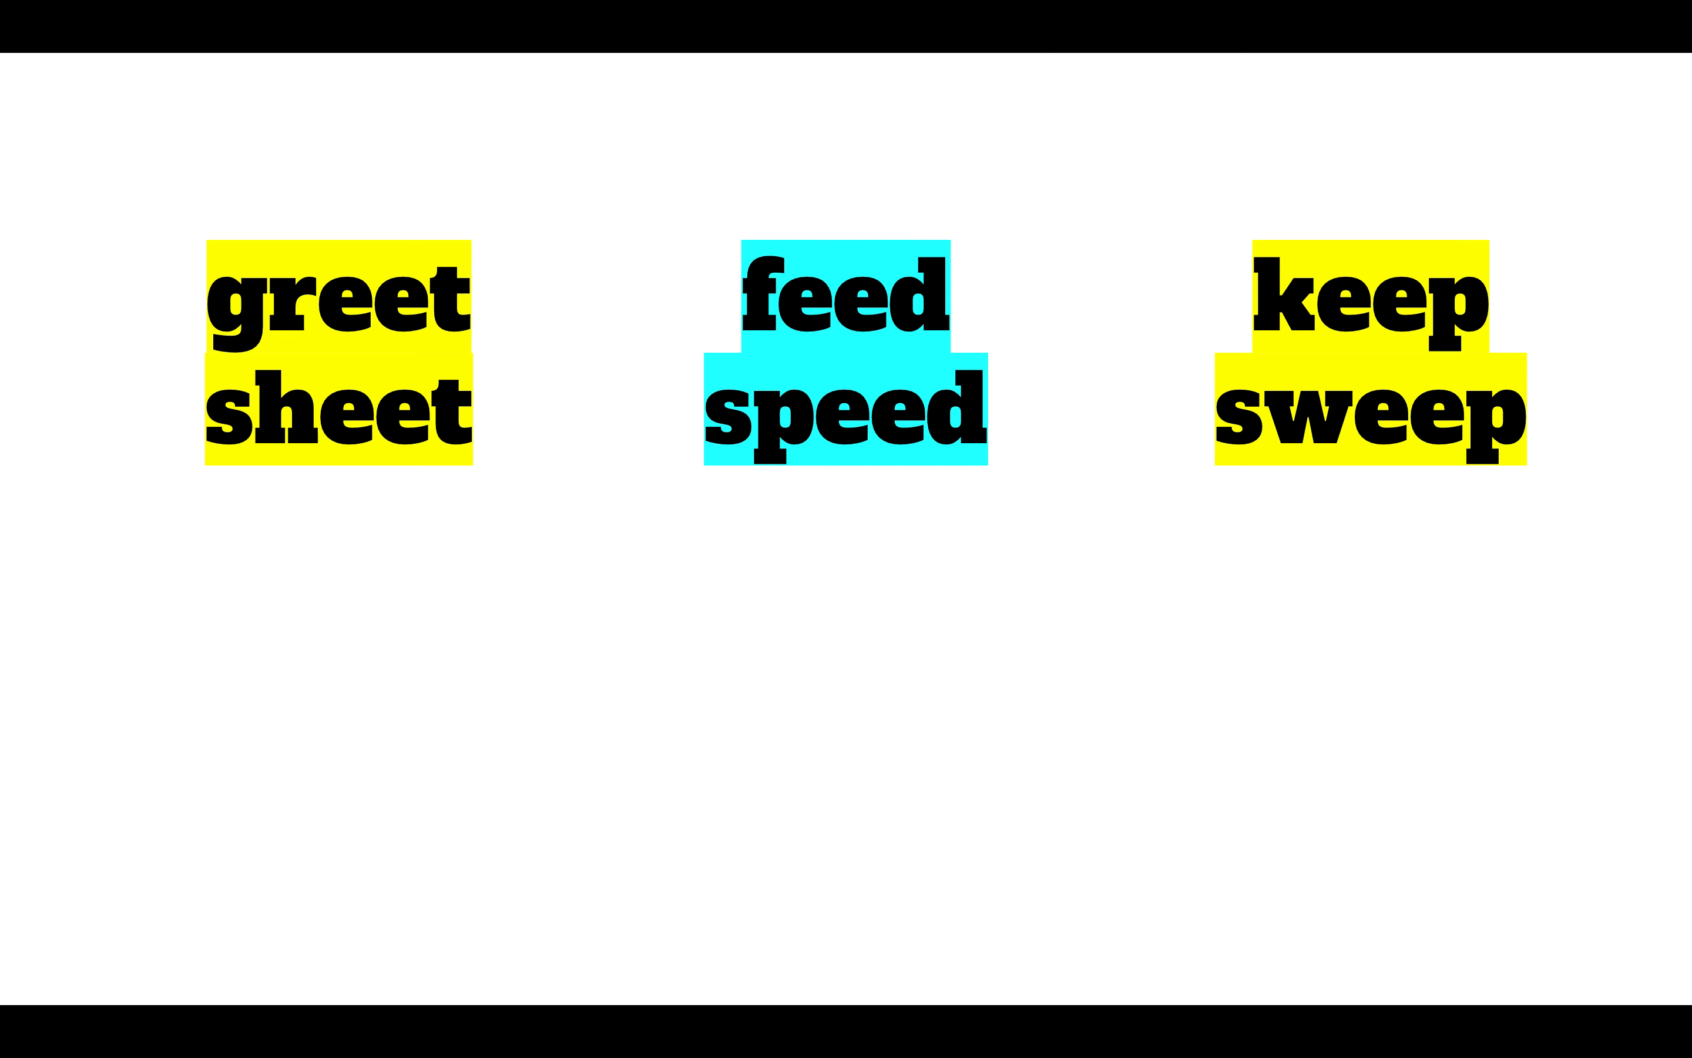
mouse_move(526, 433)
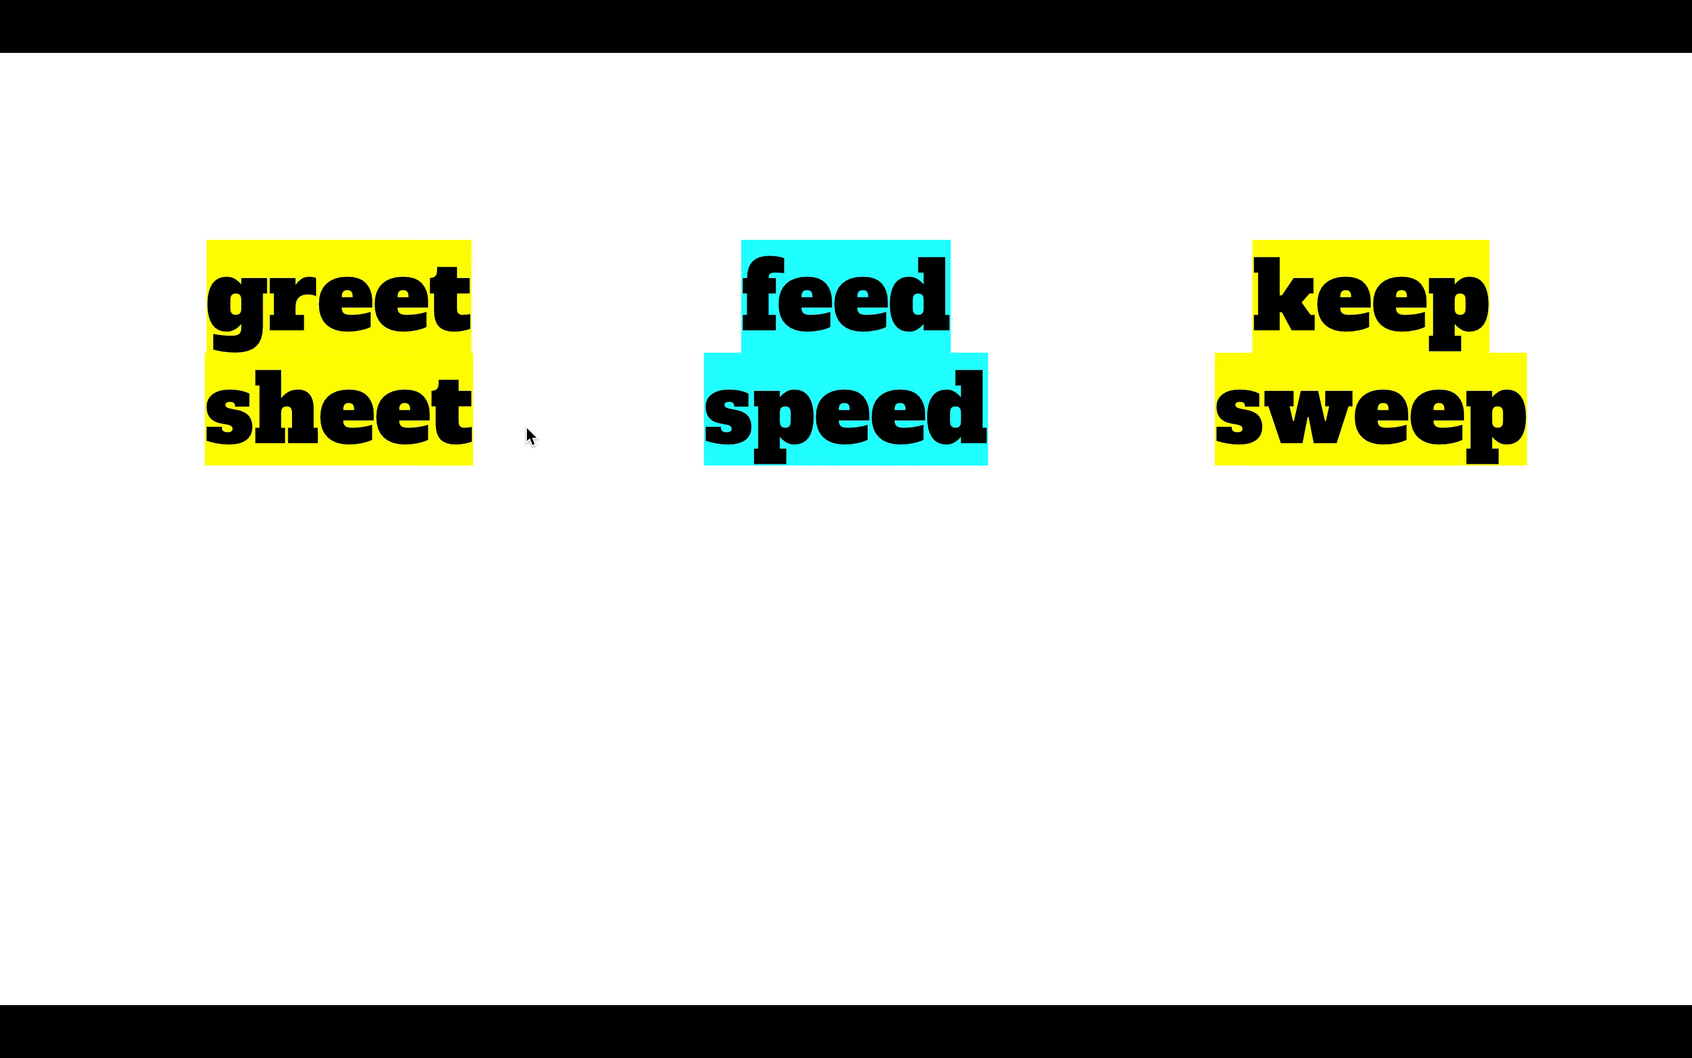
mouse_move(454, 357)
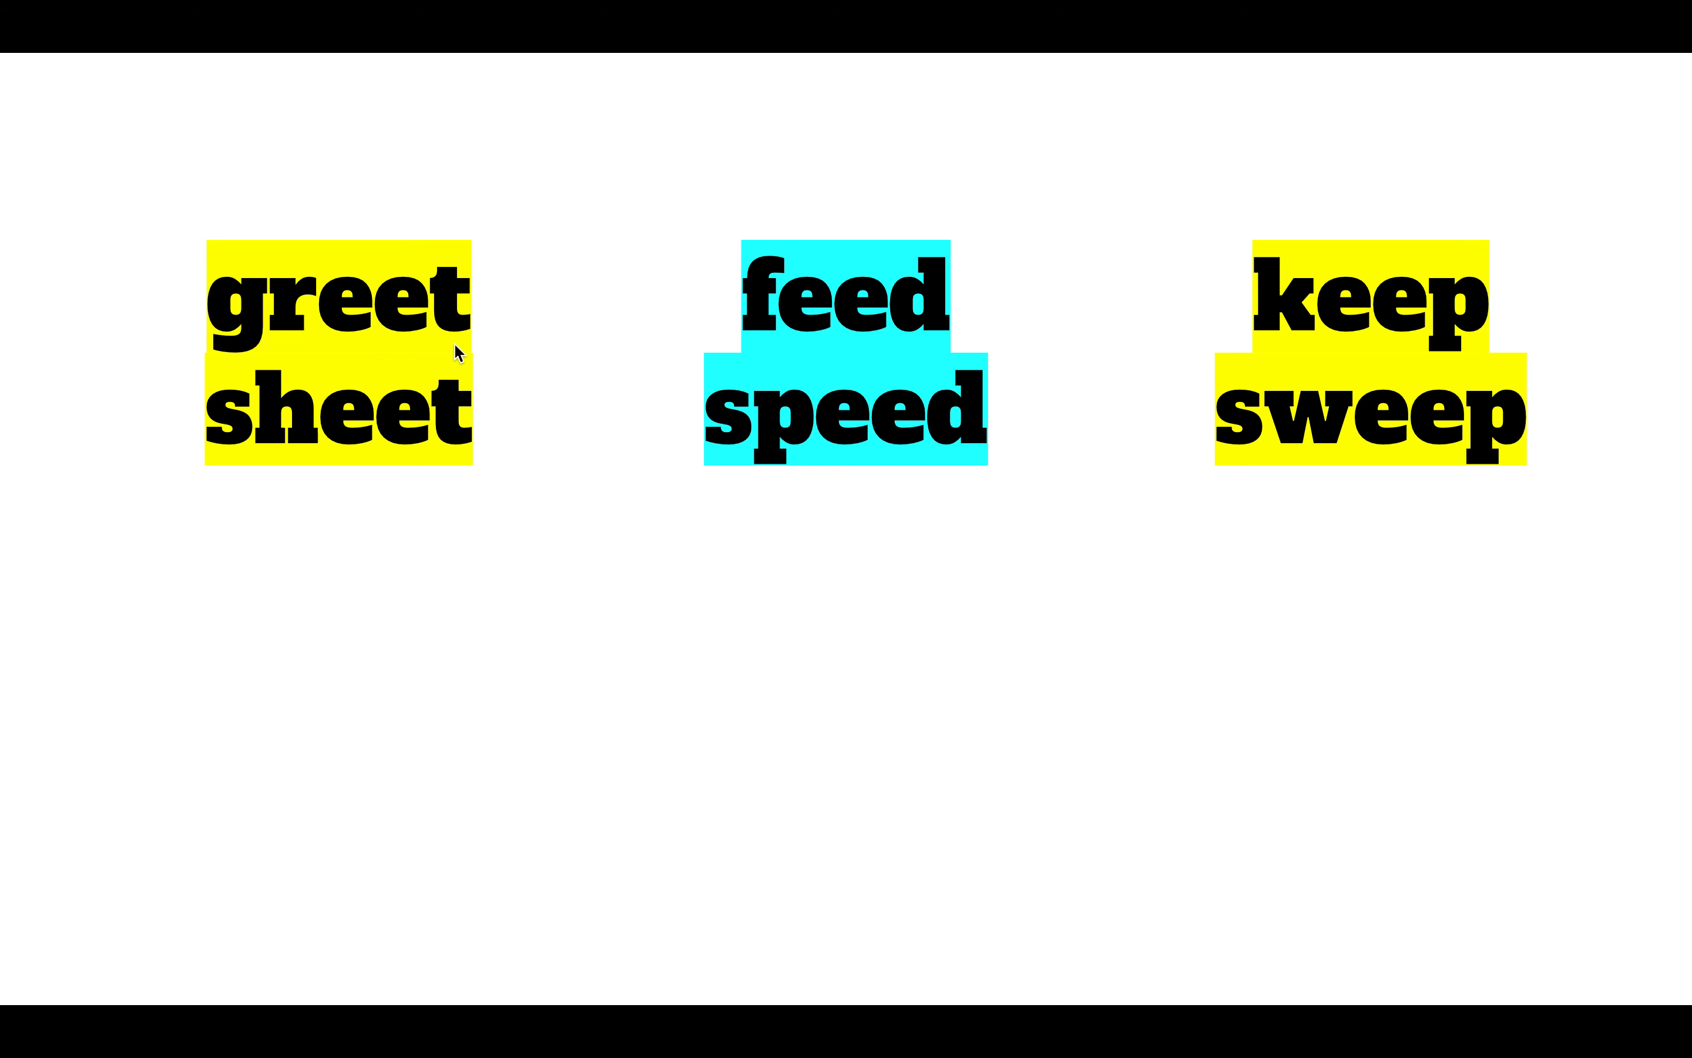
mouse_move(785, 311)
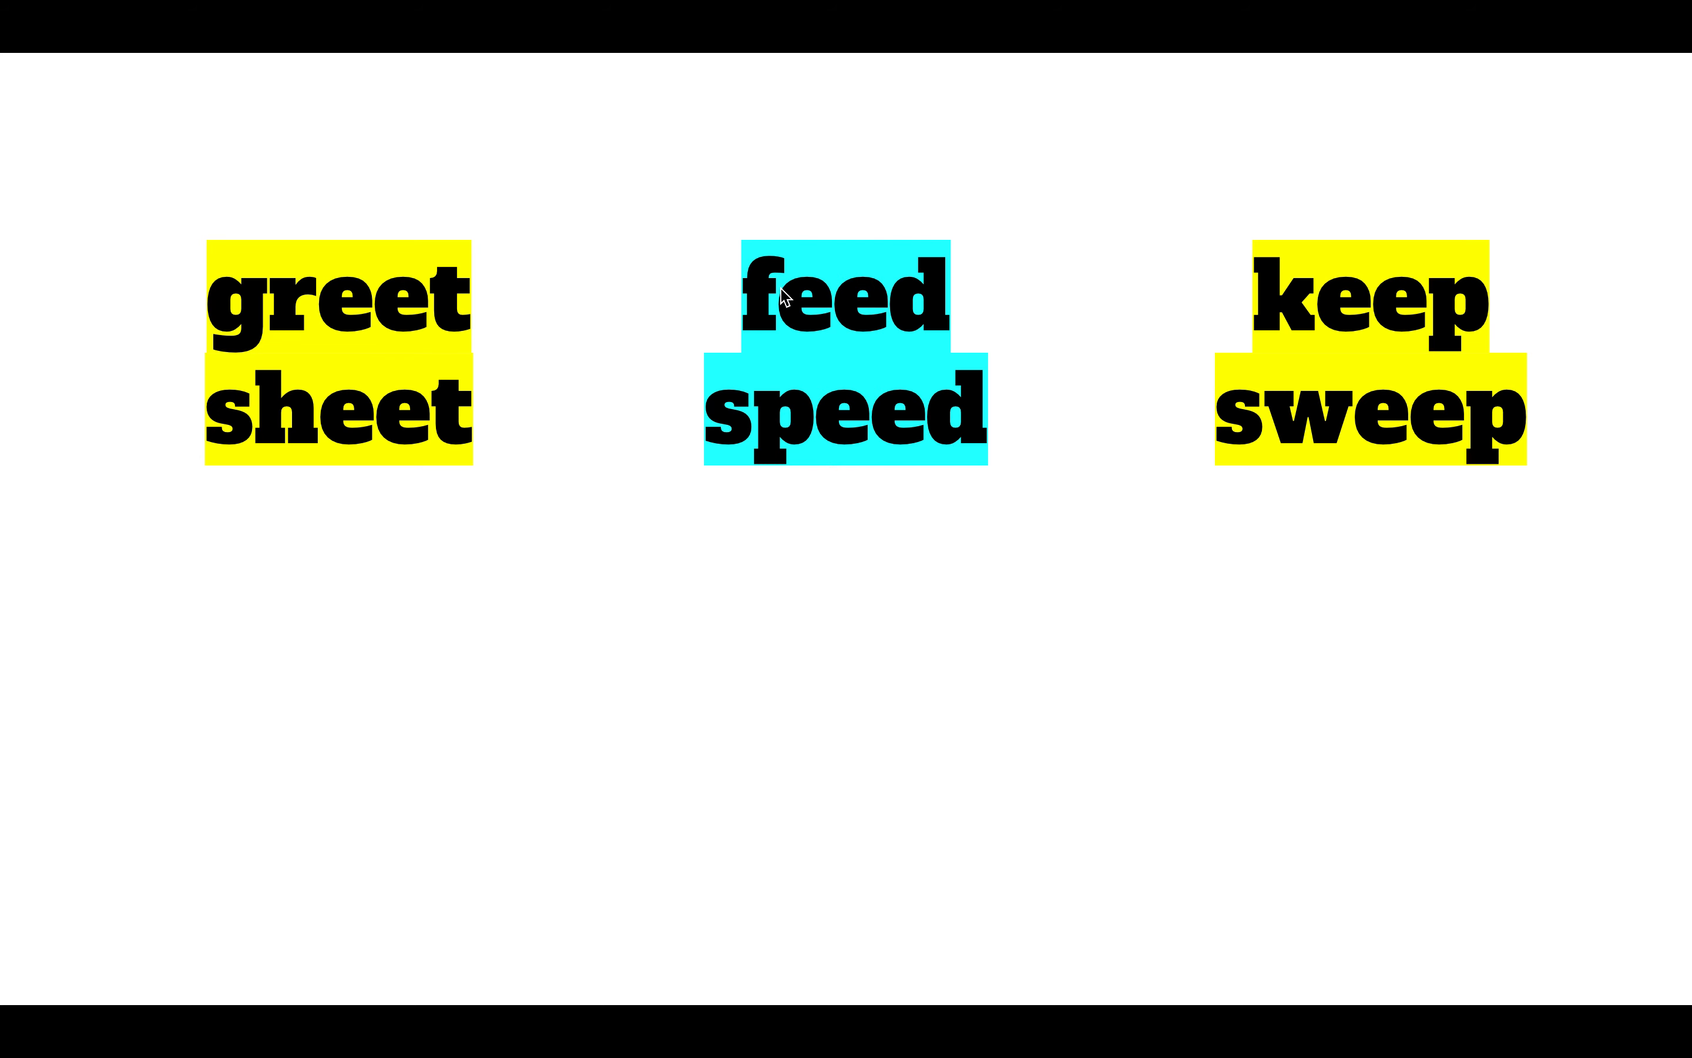
mouse_move(877, 432)
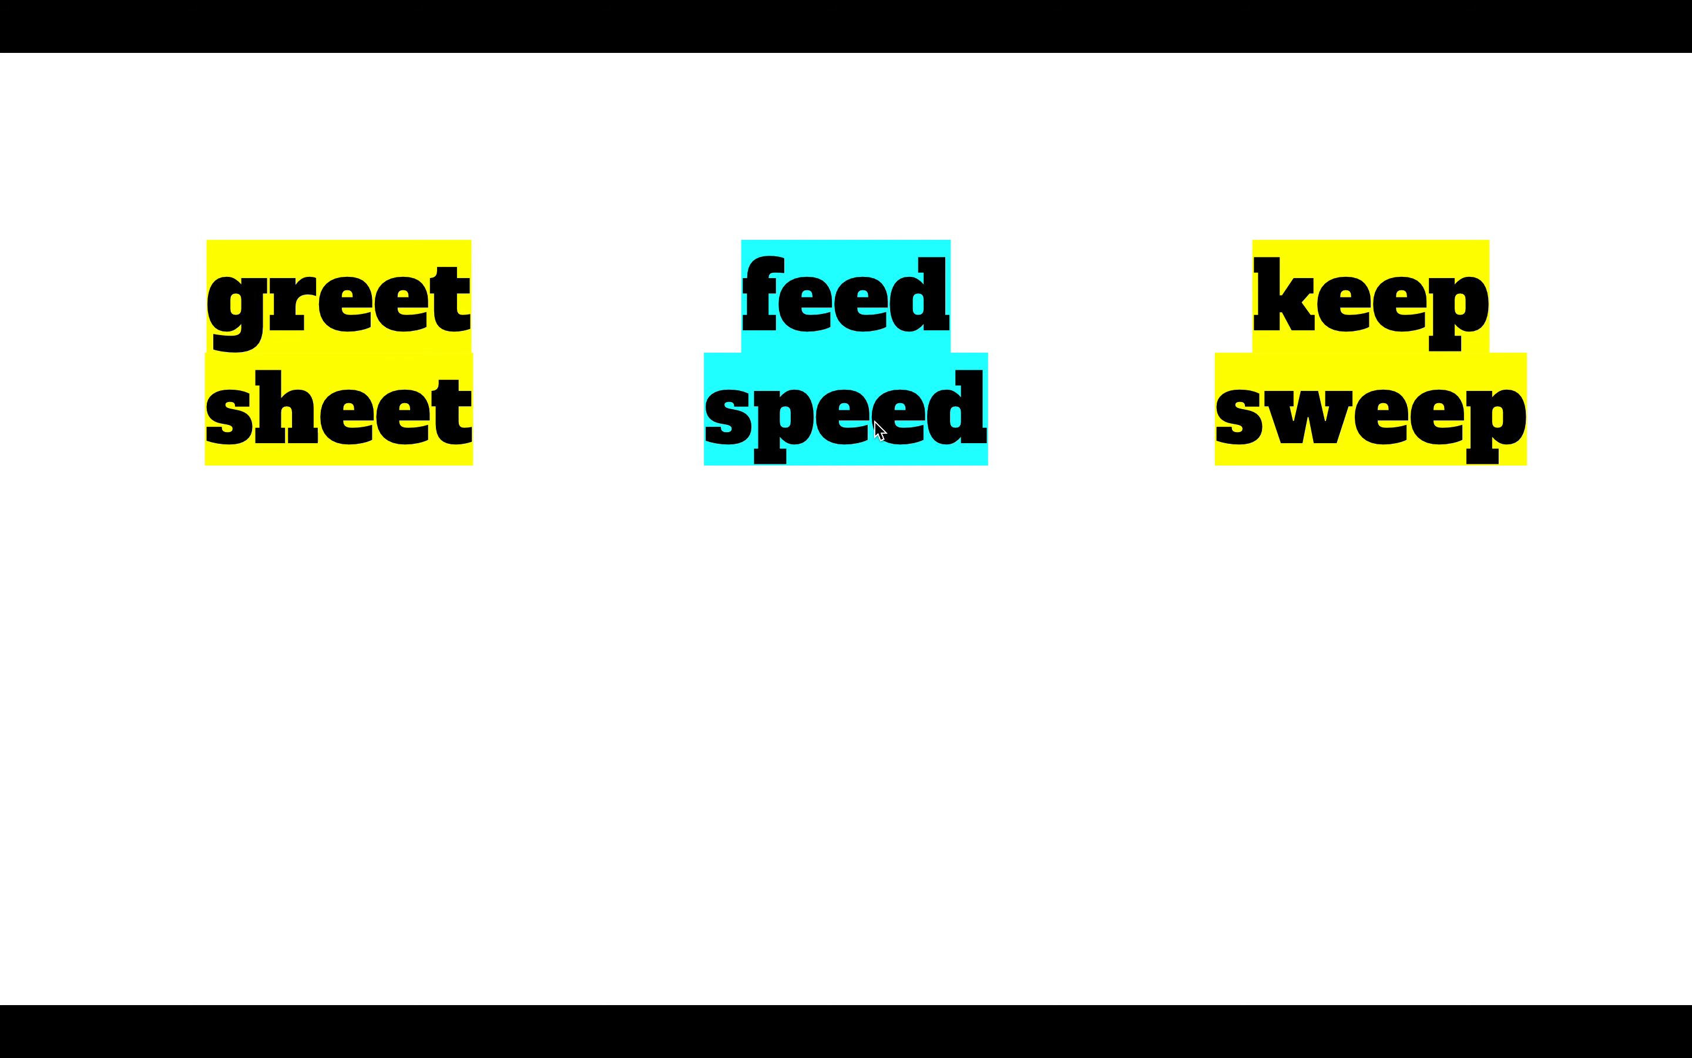
mouse_move(1341, 459)
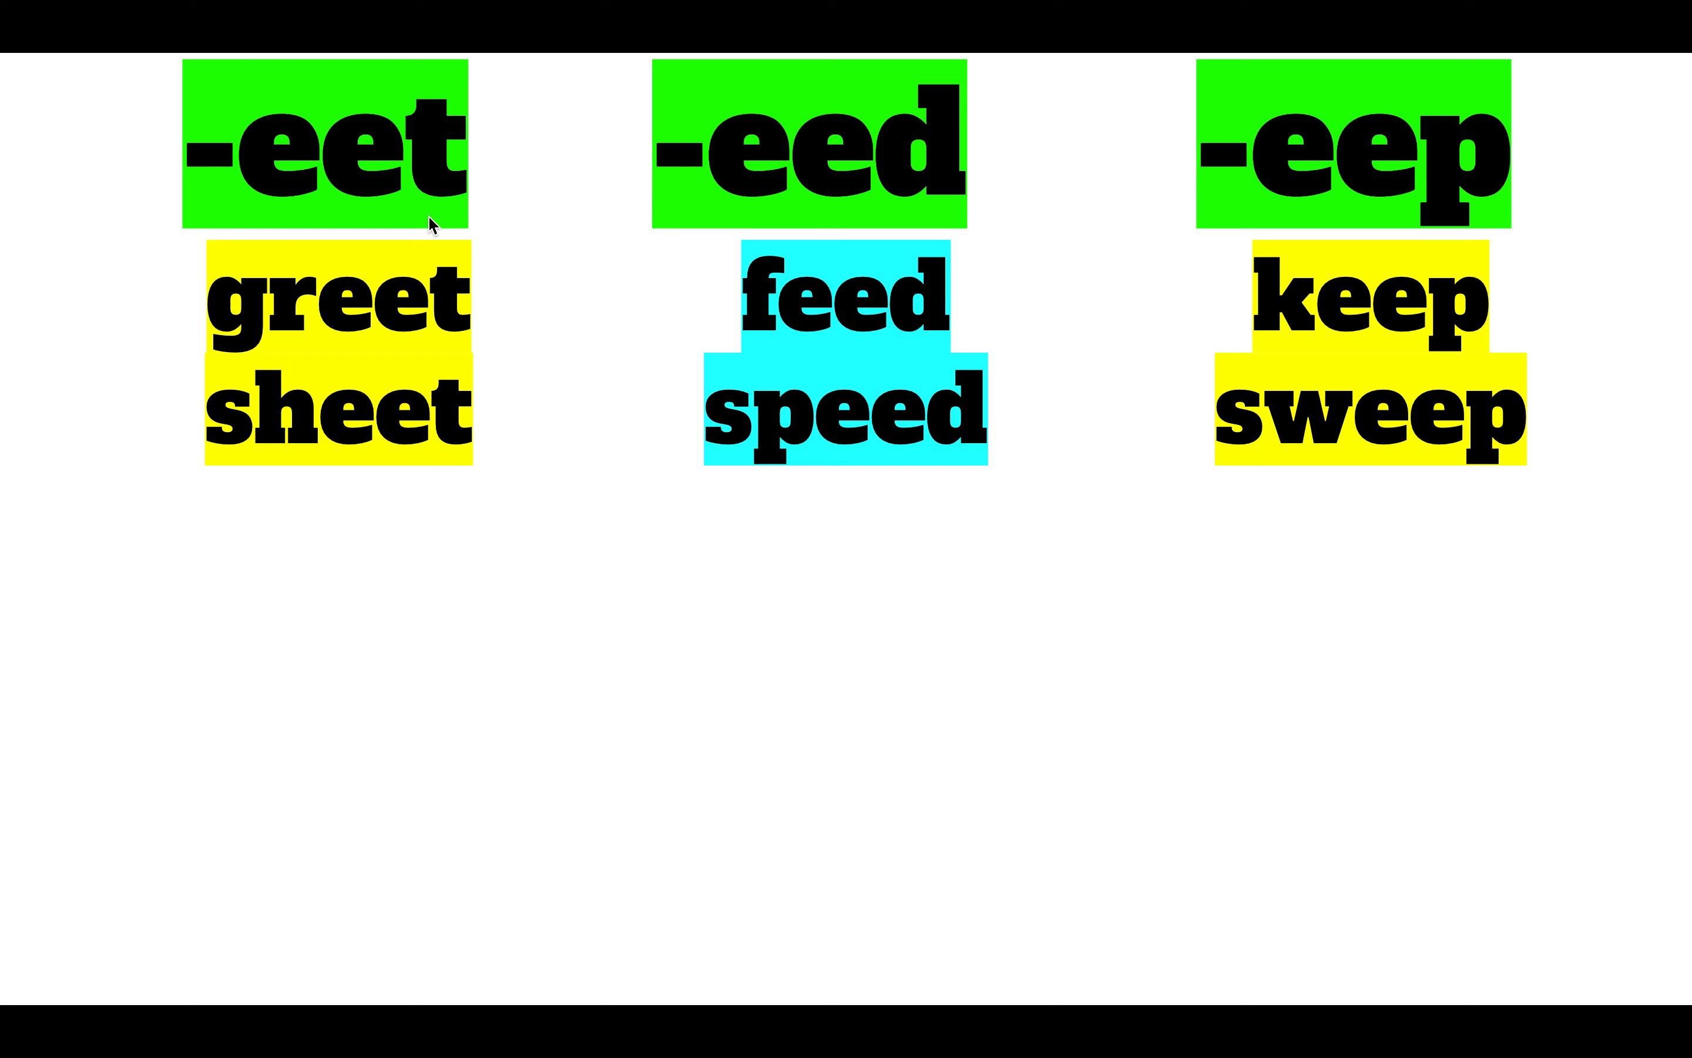
mouse_move(327, 358)
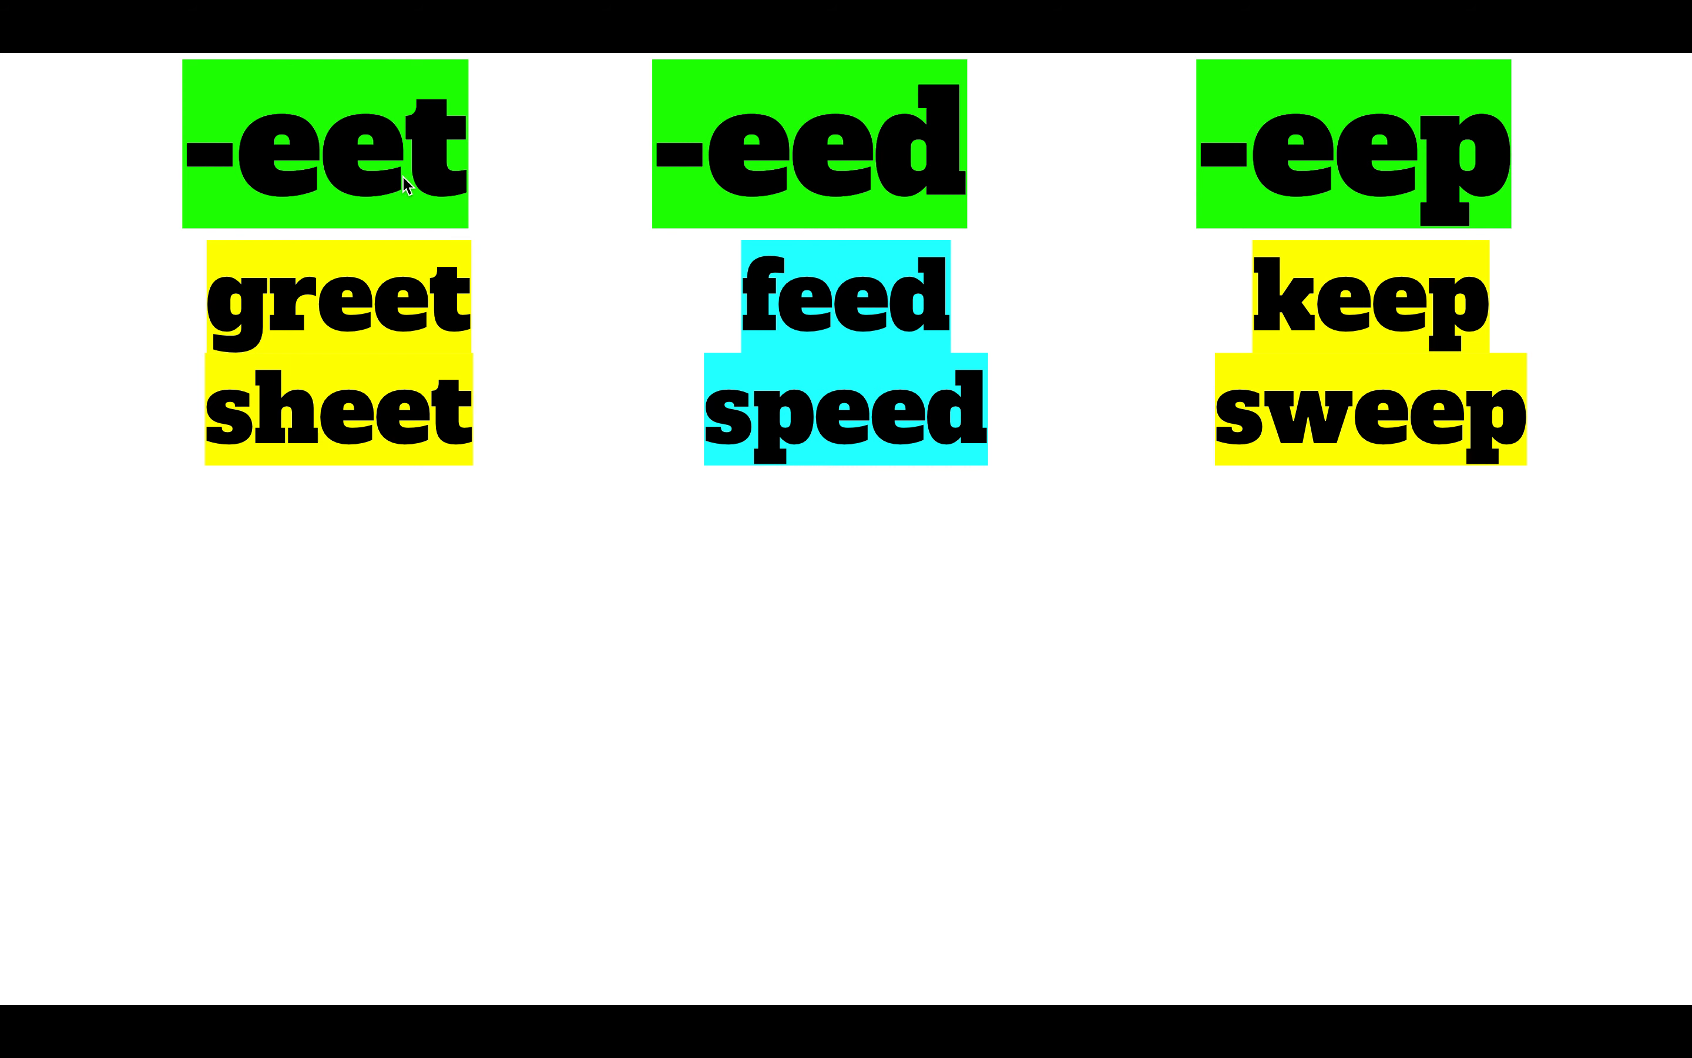
mouse_move(740, 216)
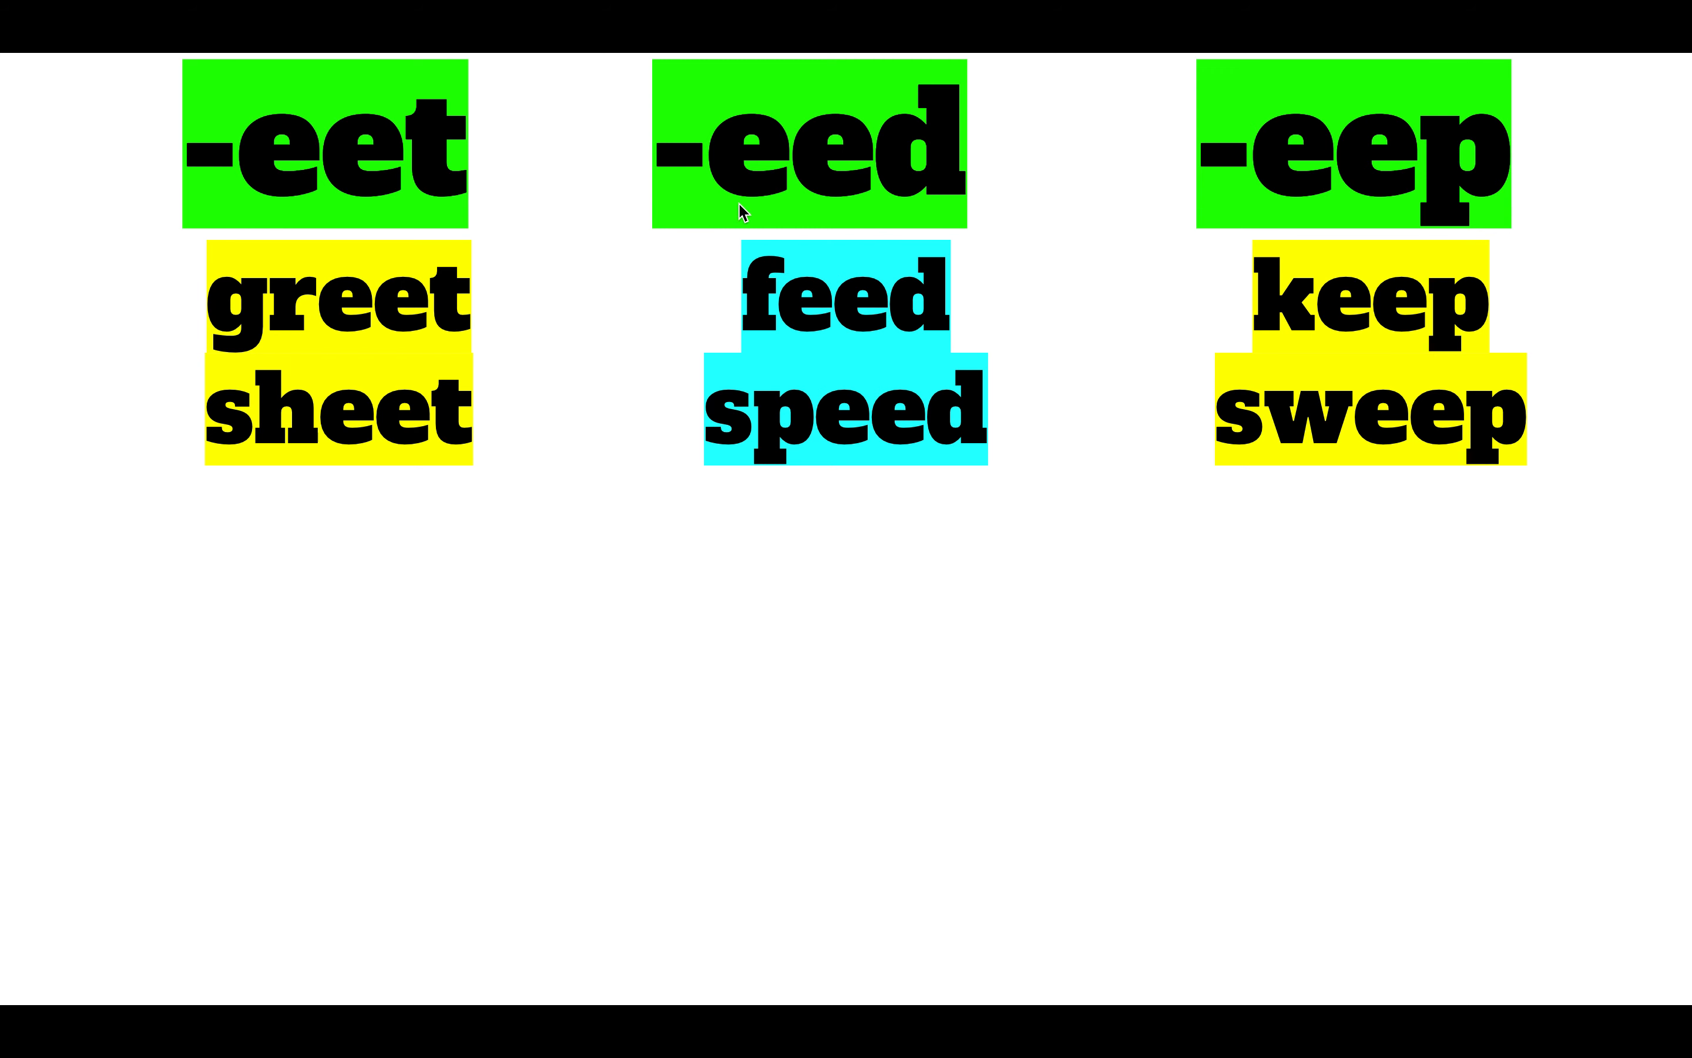
mouse_move(1267, 198)
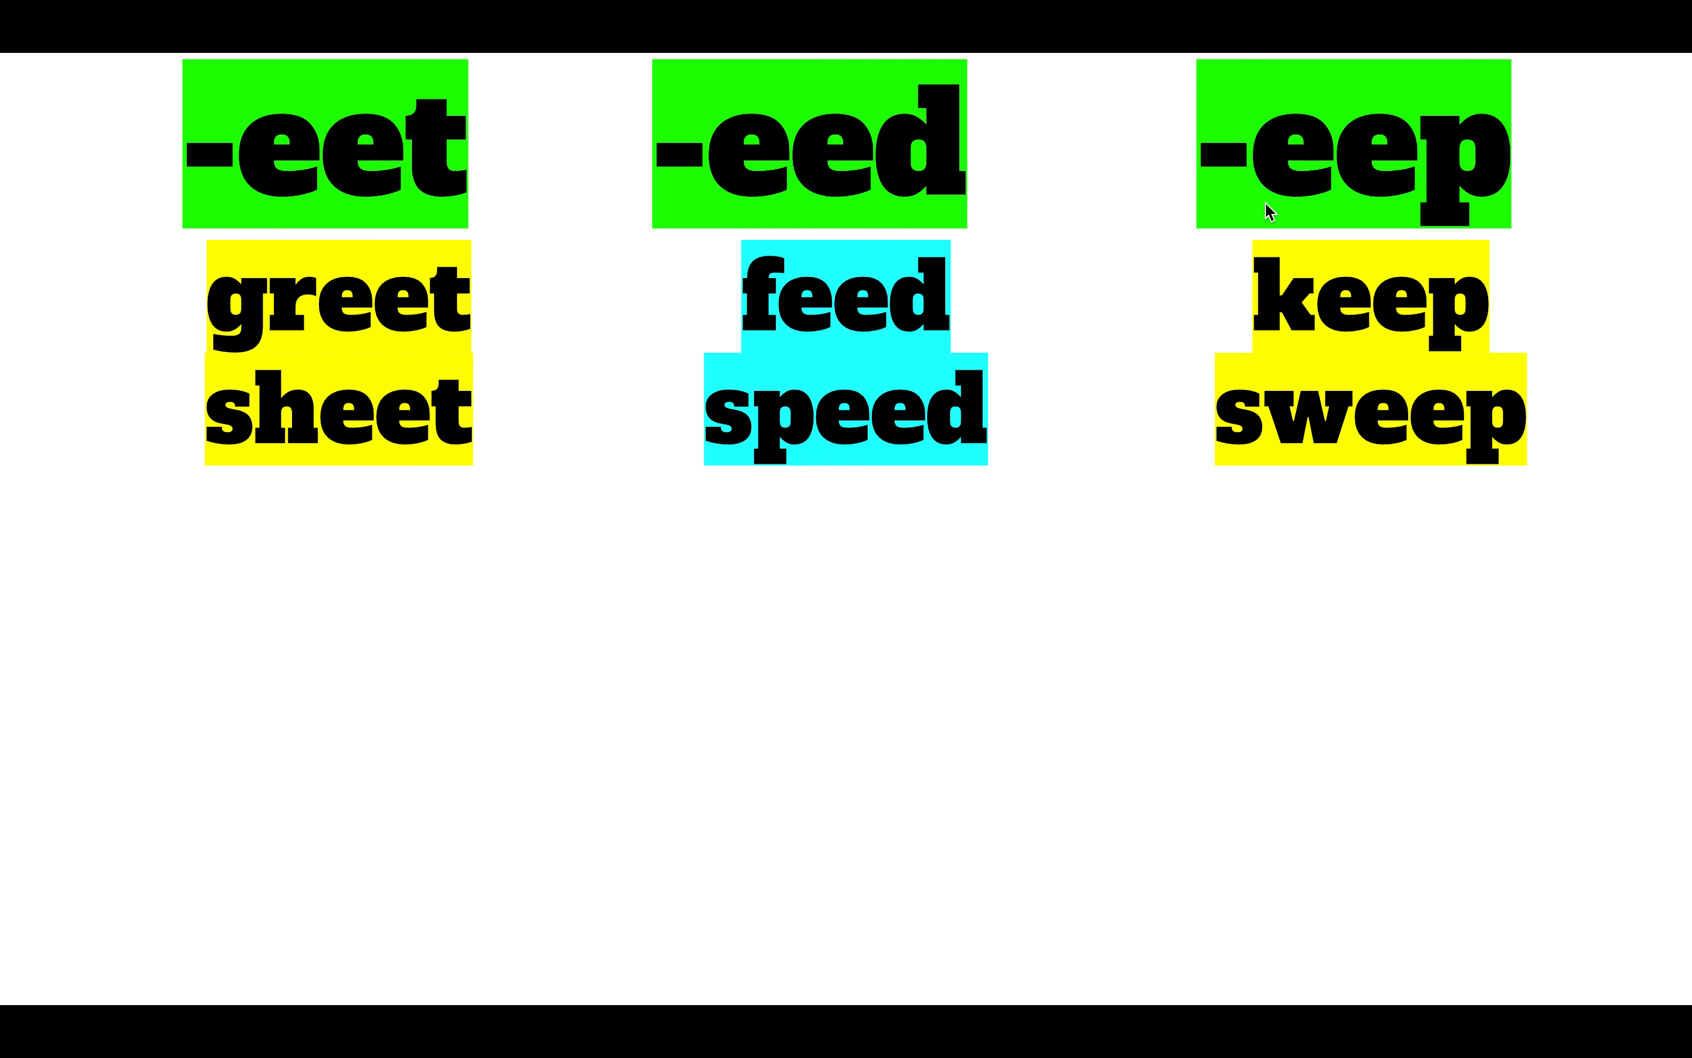
mouse_move(1189, 232)
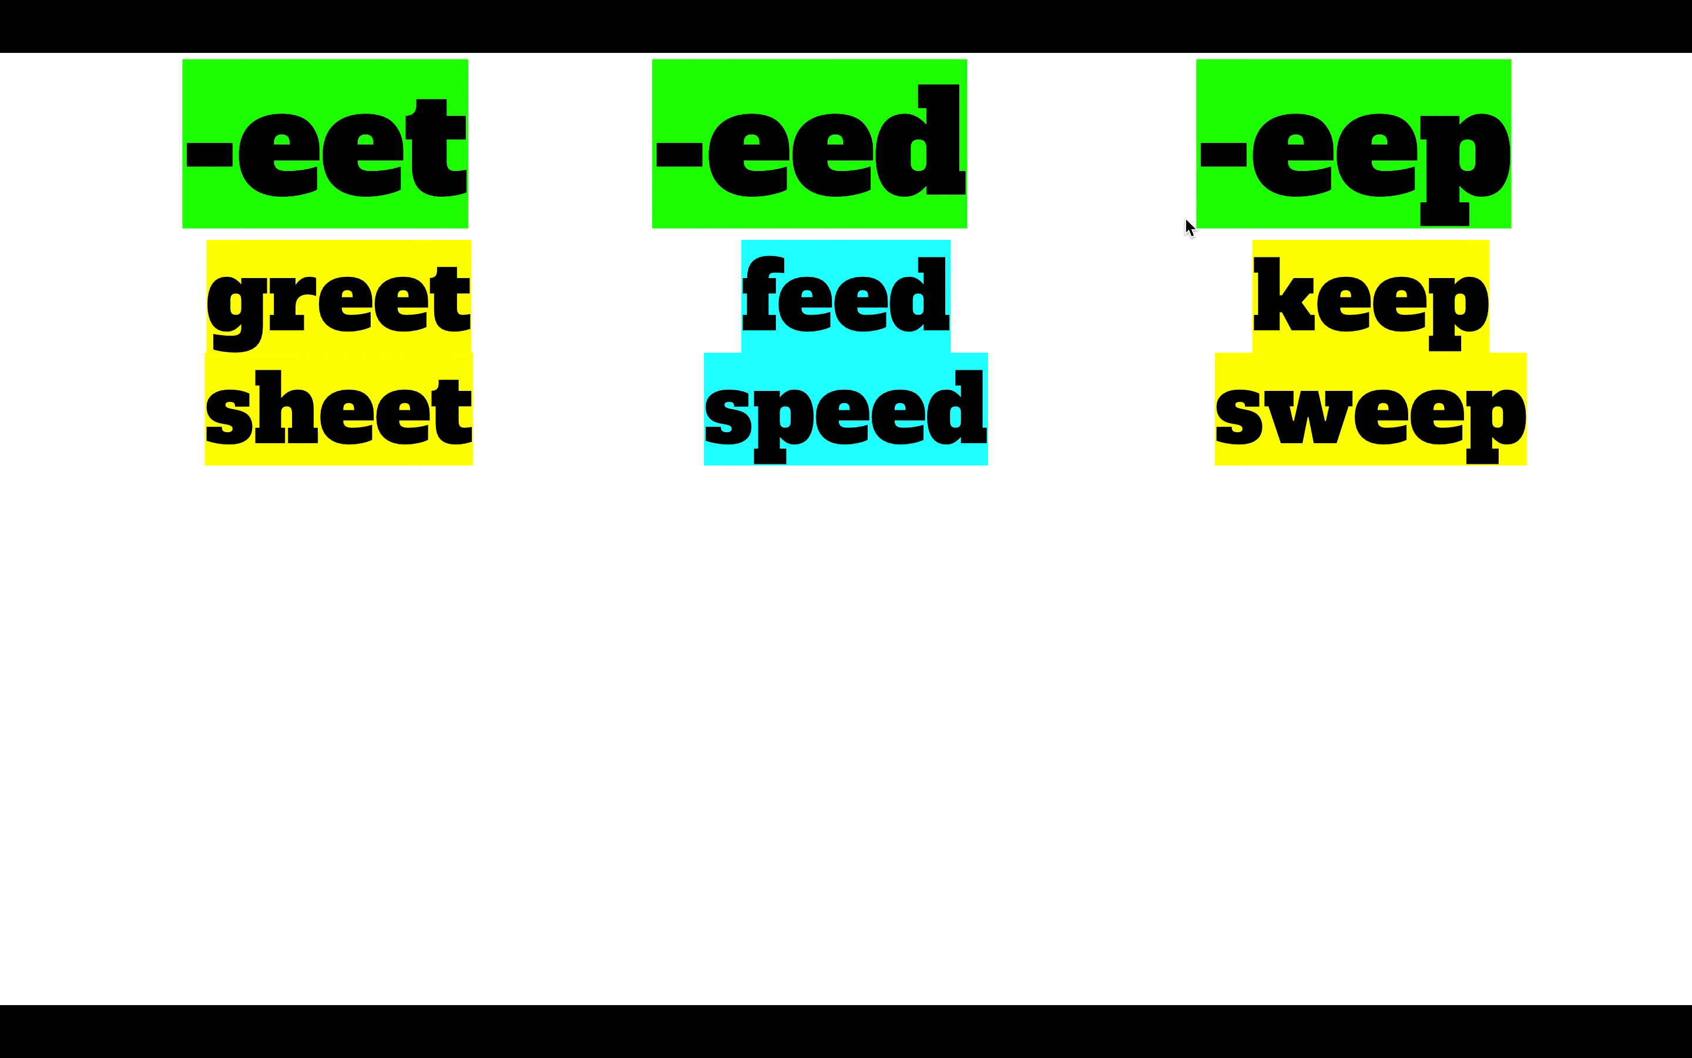
mouse_move(1053, 489)
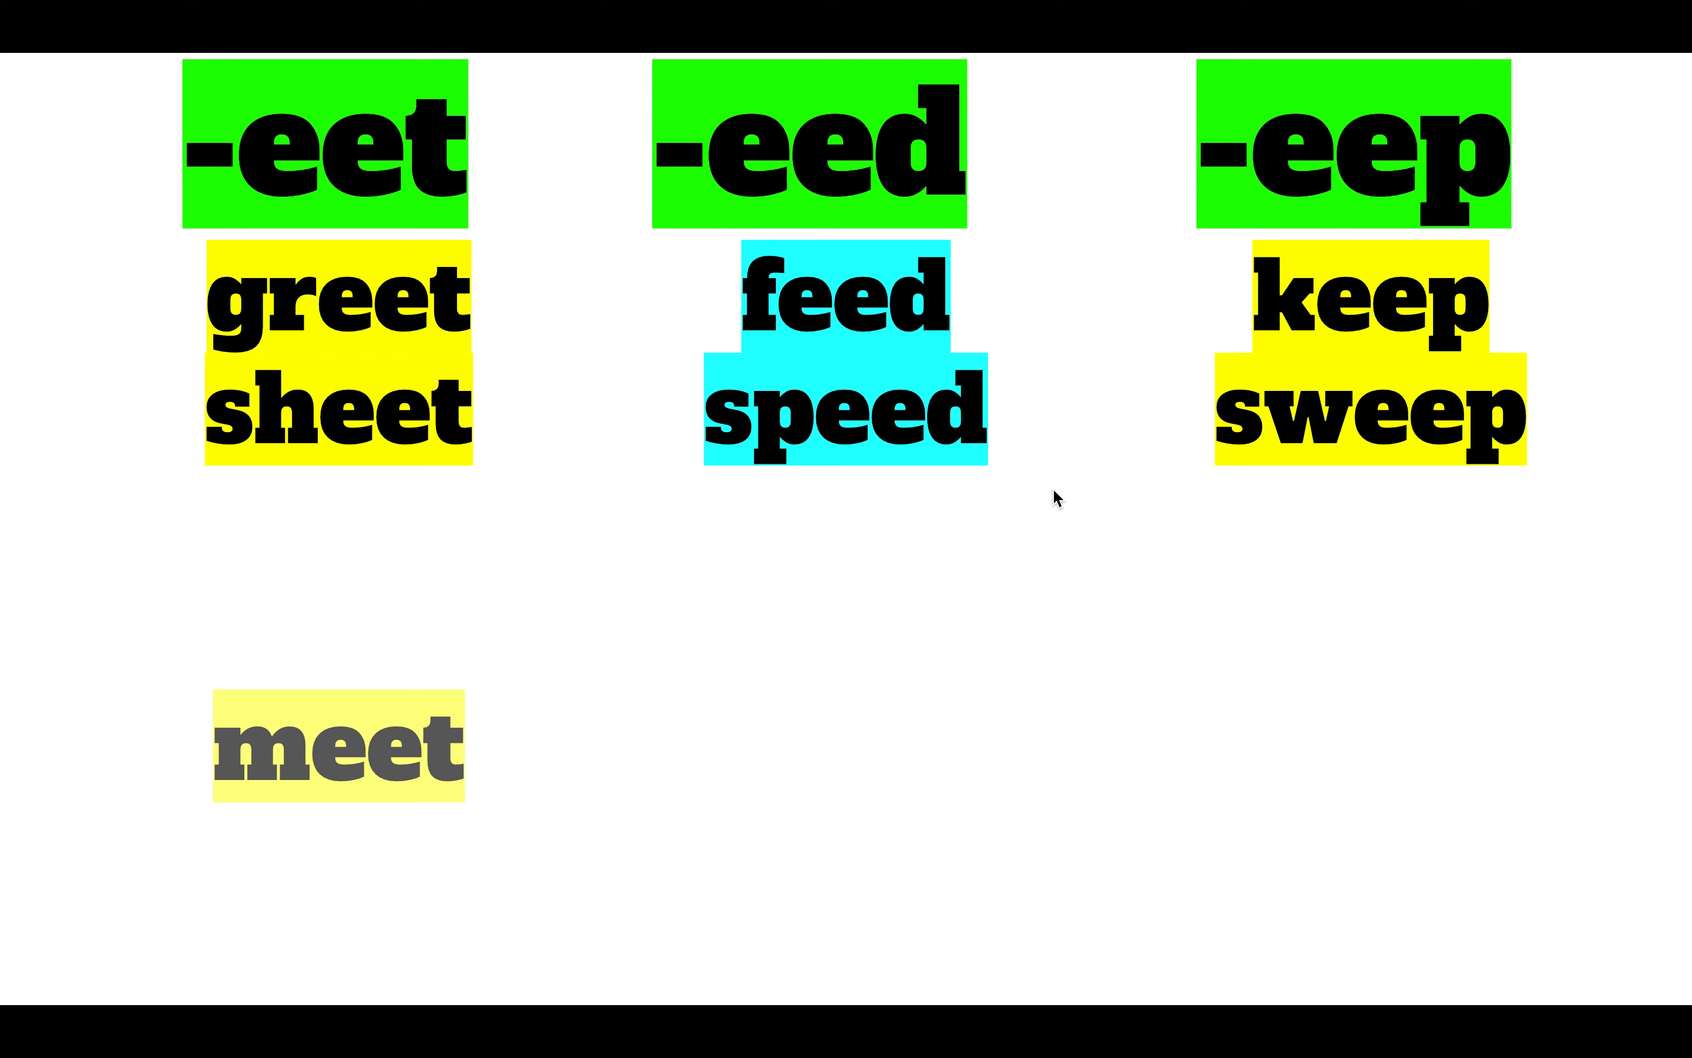
Advance the animation to reveal the ending headings and the word 'meet'
click(310, 761)
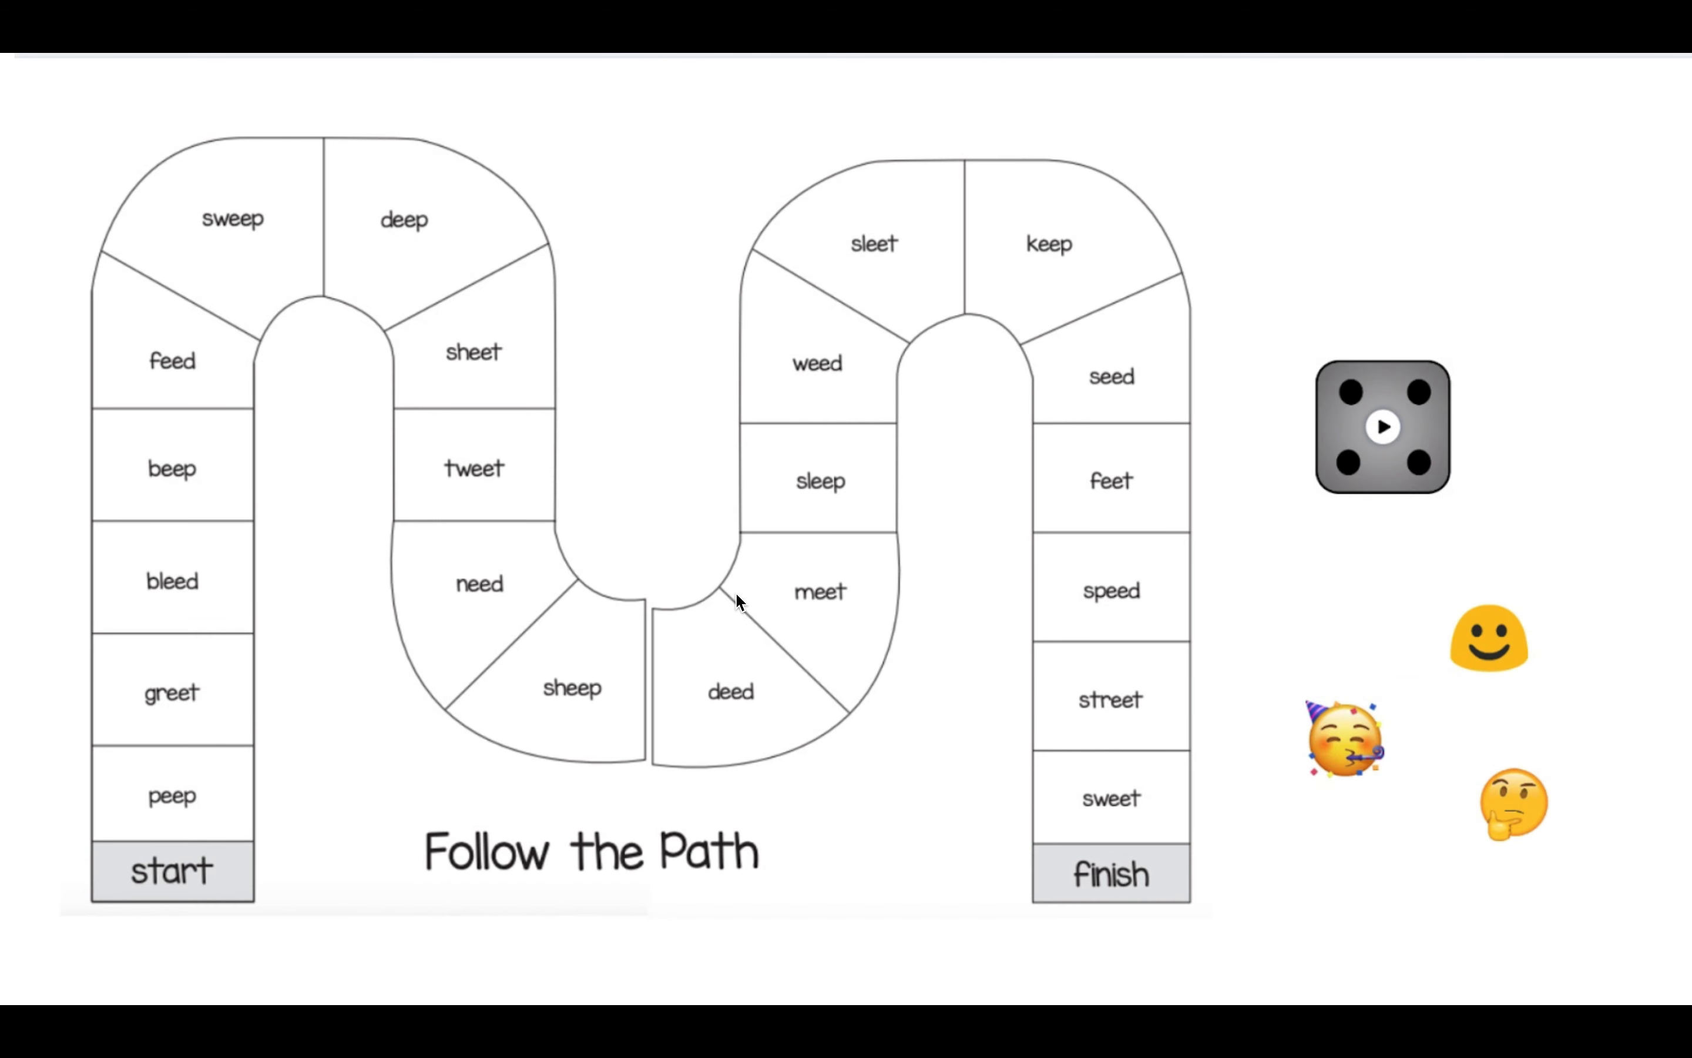
mouse_move(345, 527)
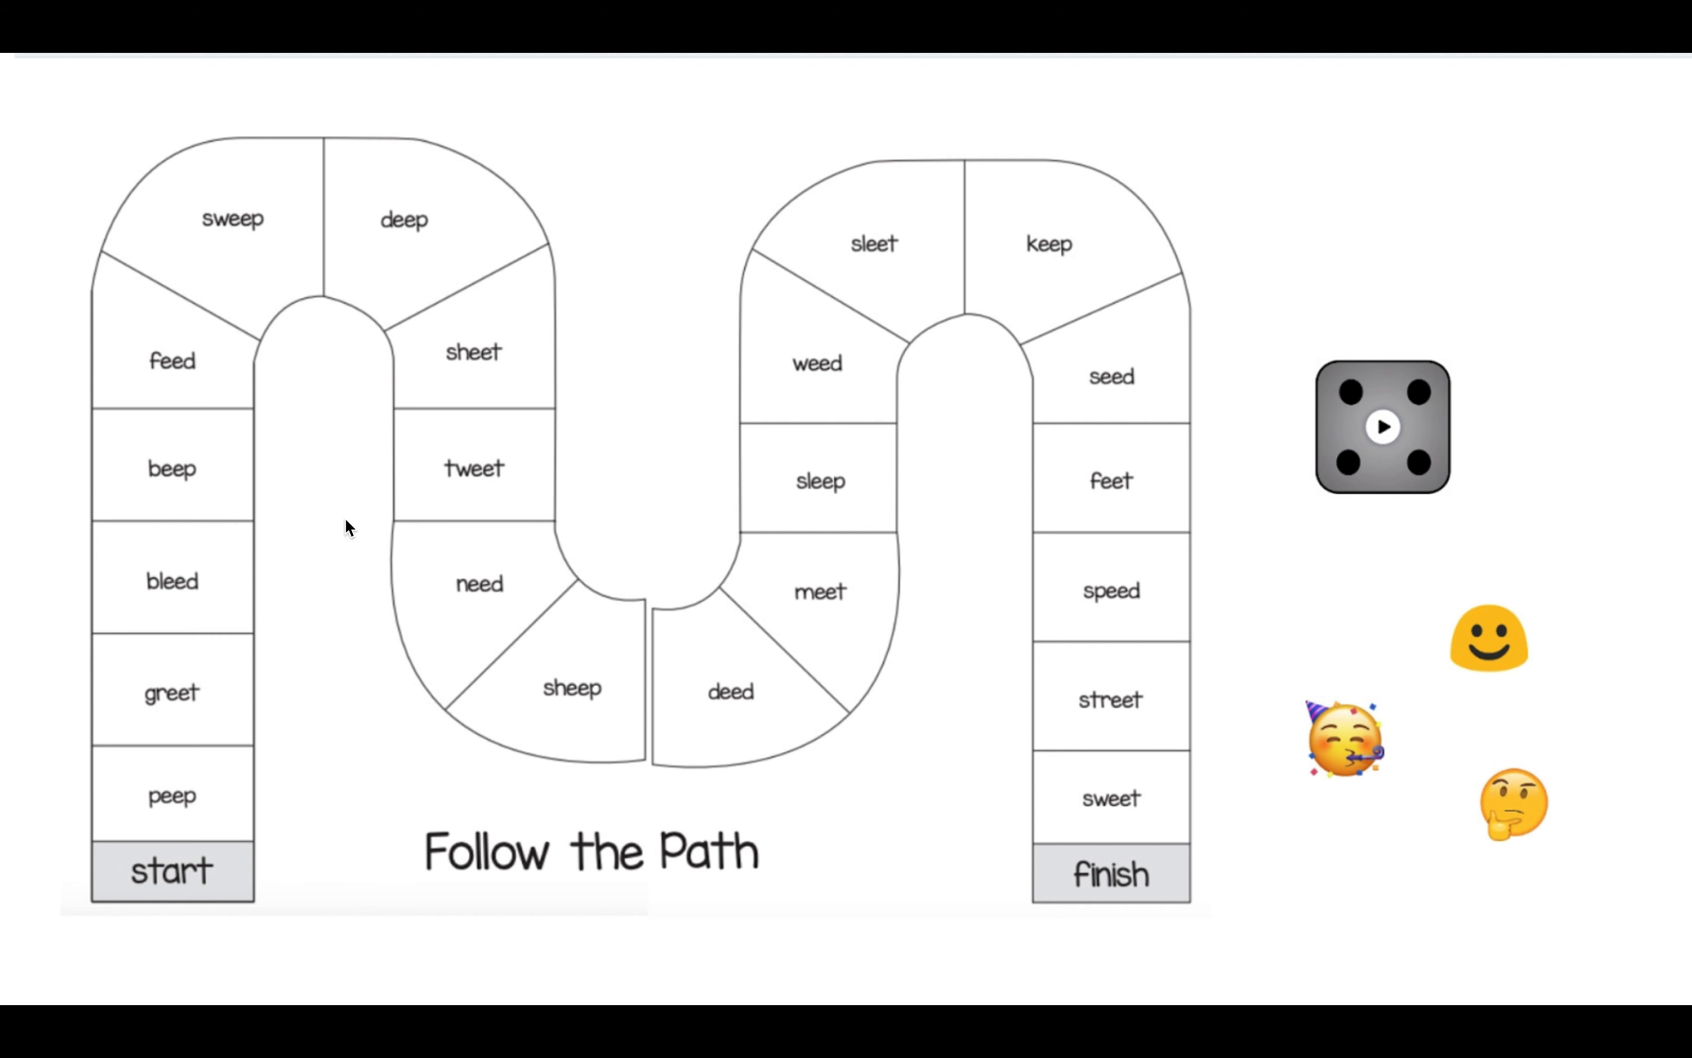
mouse_move(301, 323)
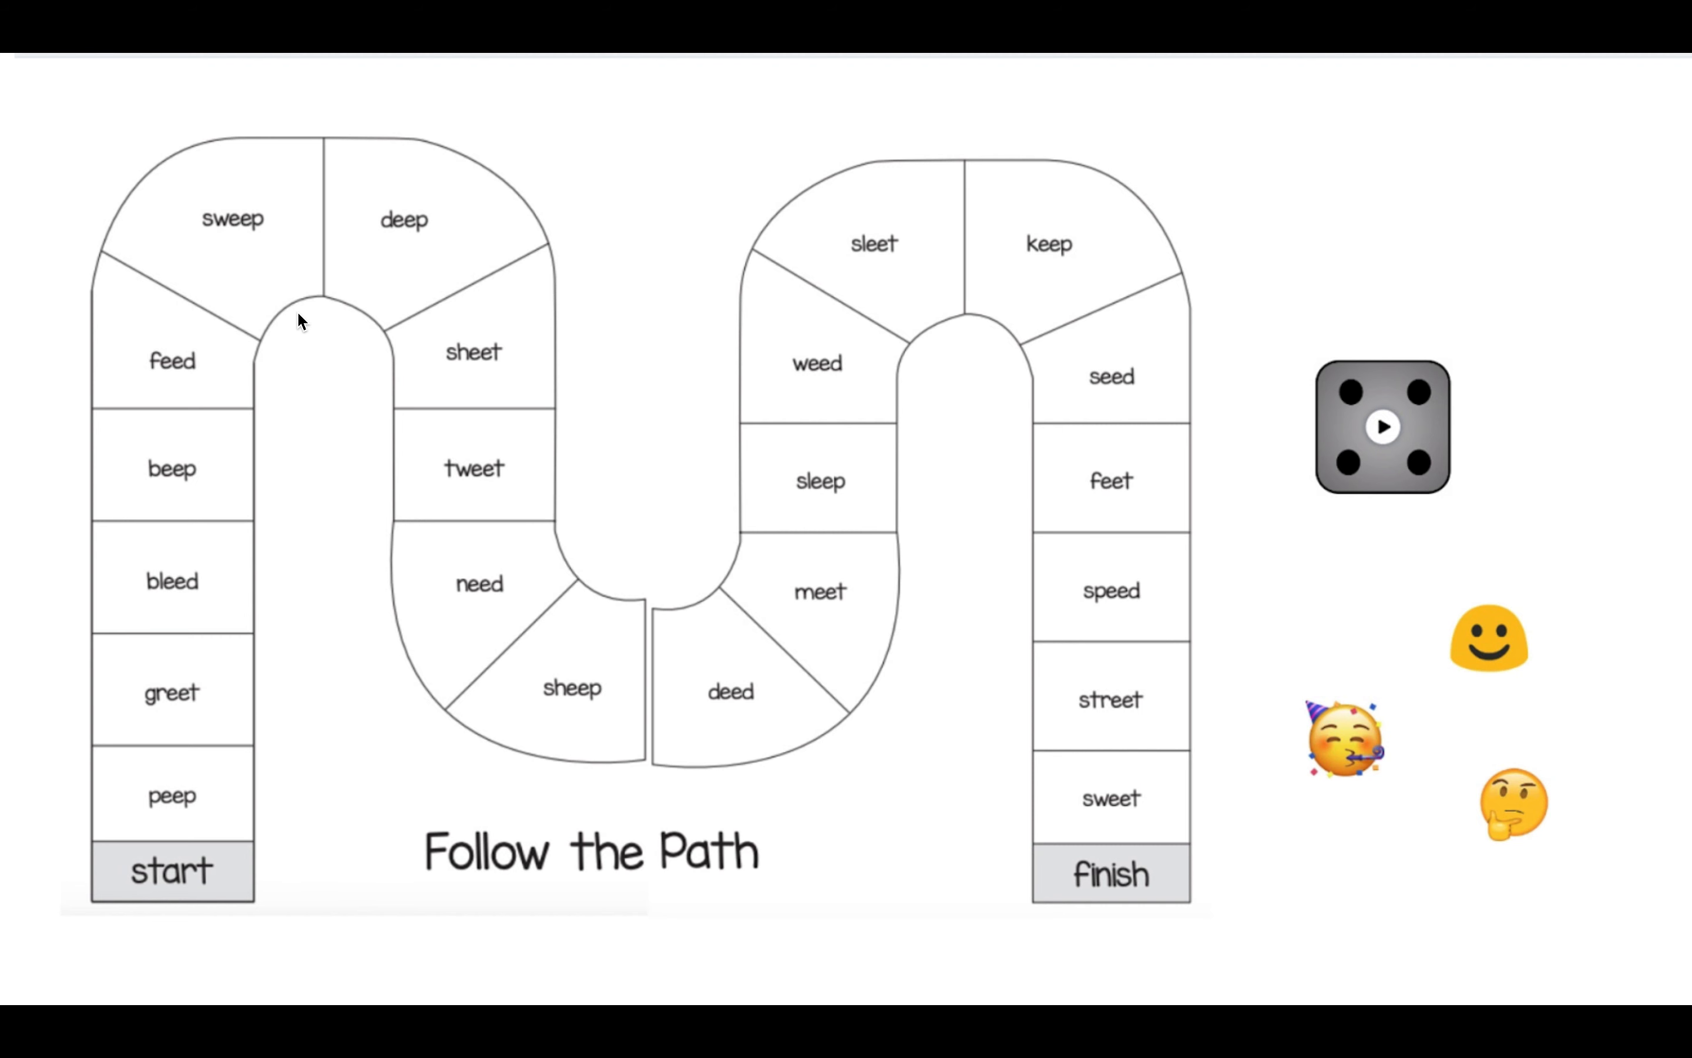
mouse_move(172, 809)
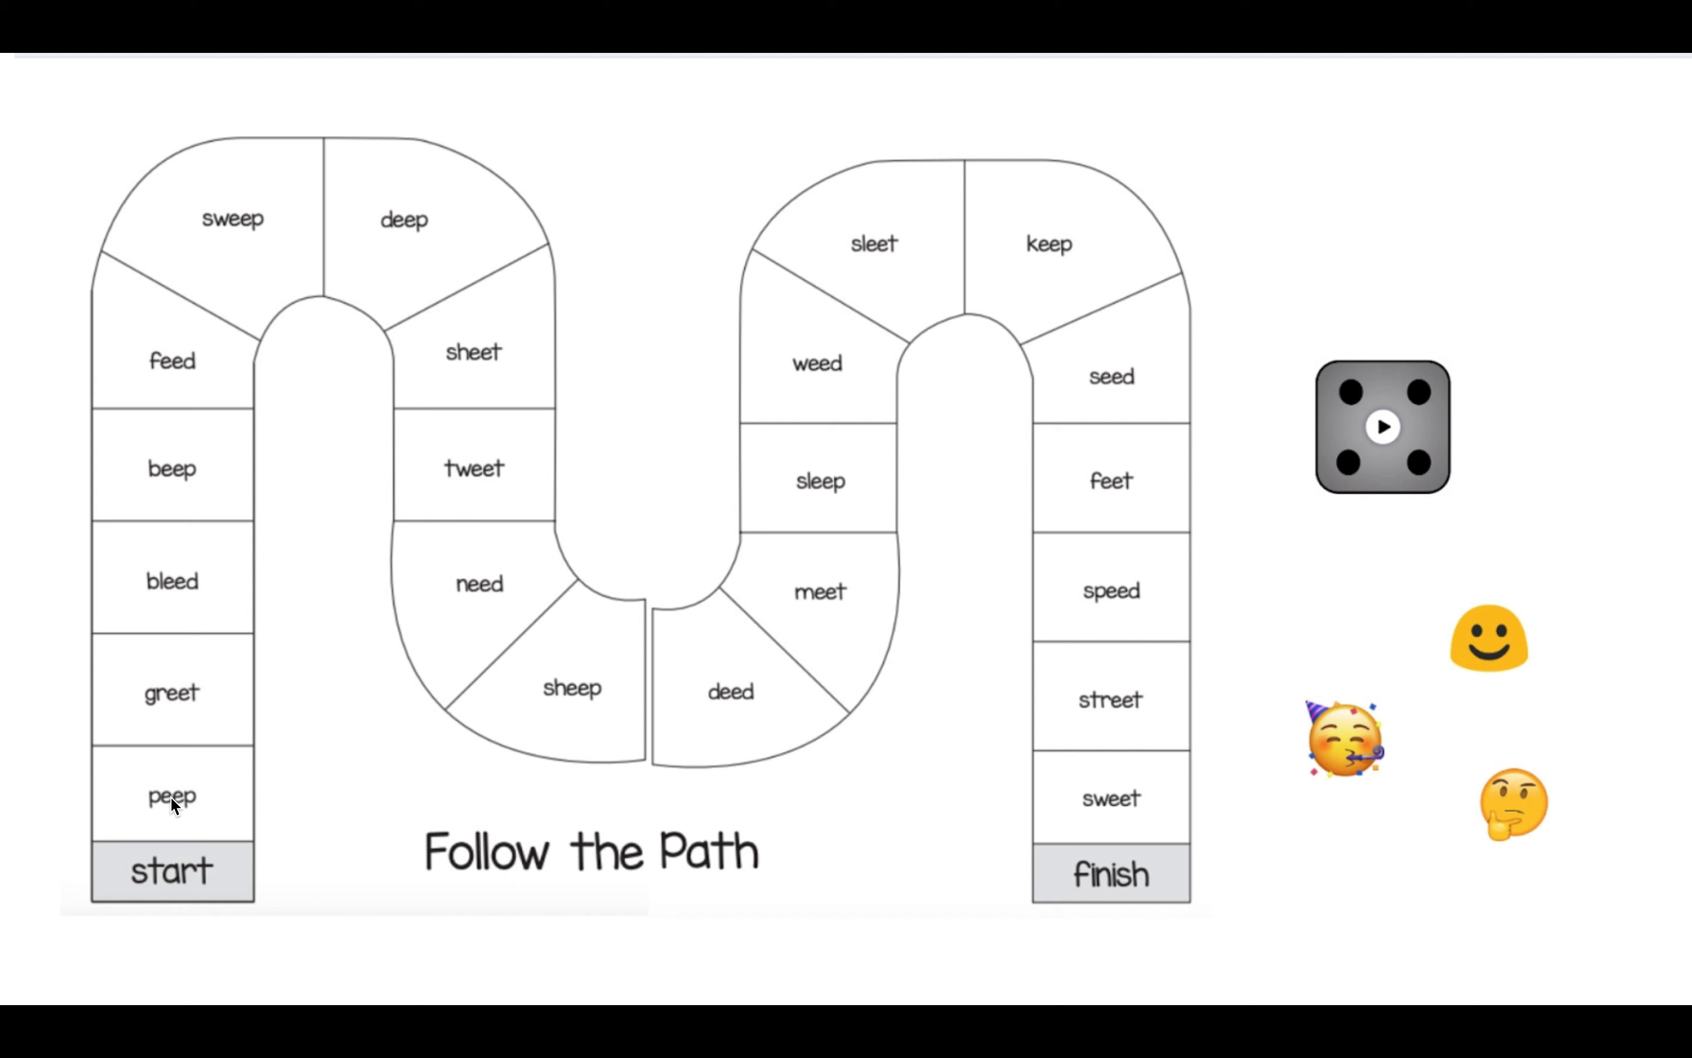
mouse_move(177, 801)
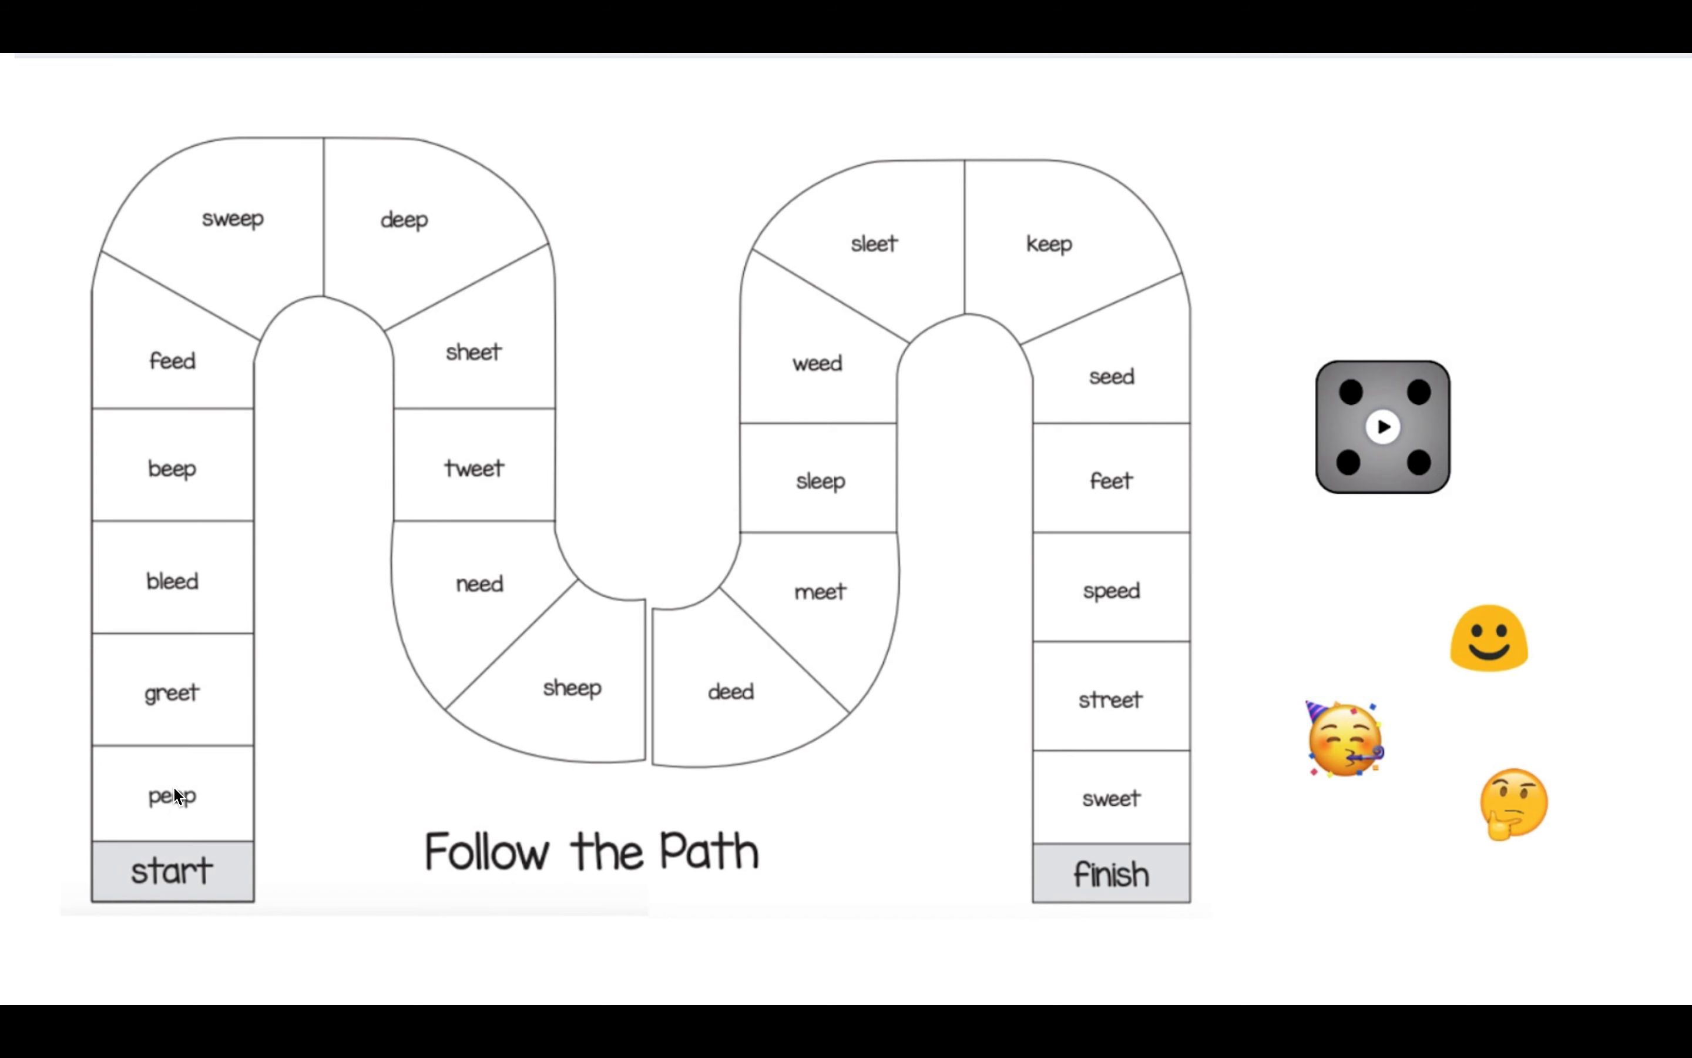
mouse_move(176, 797)
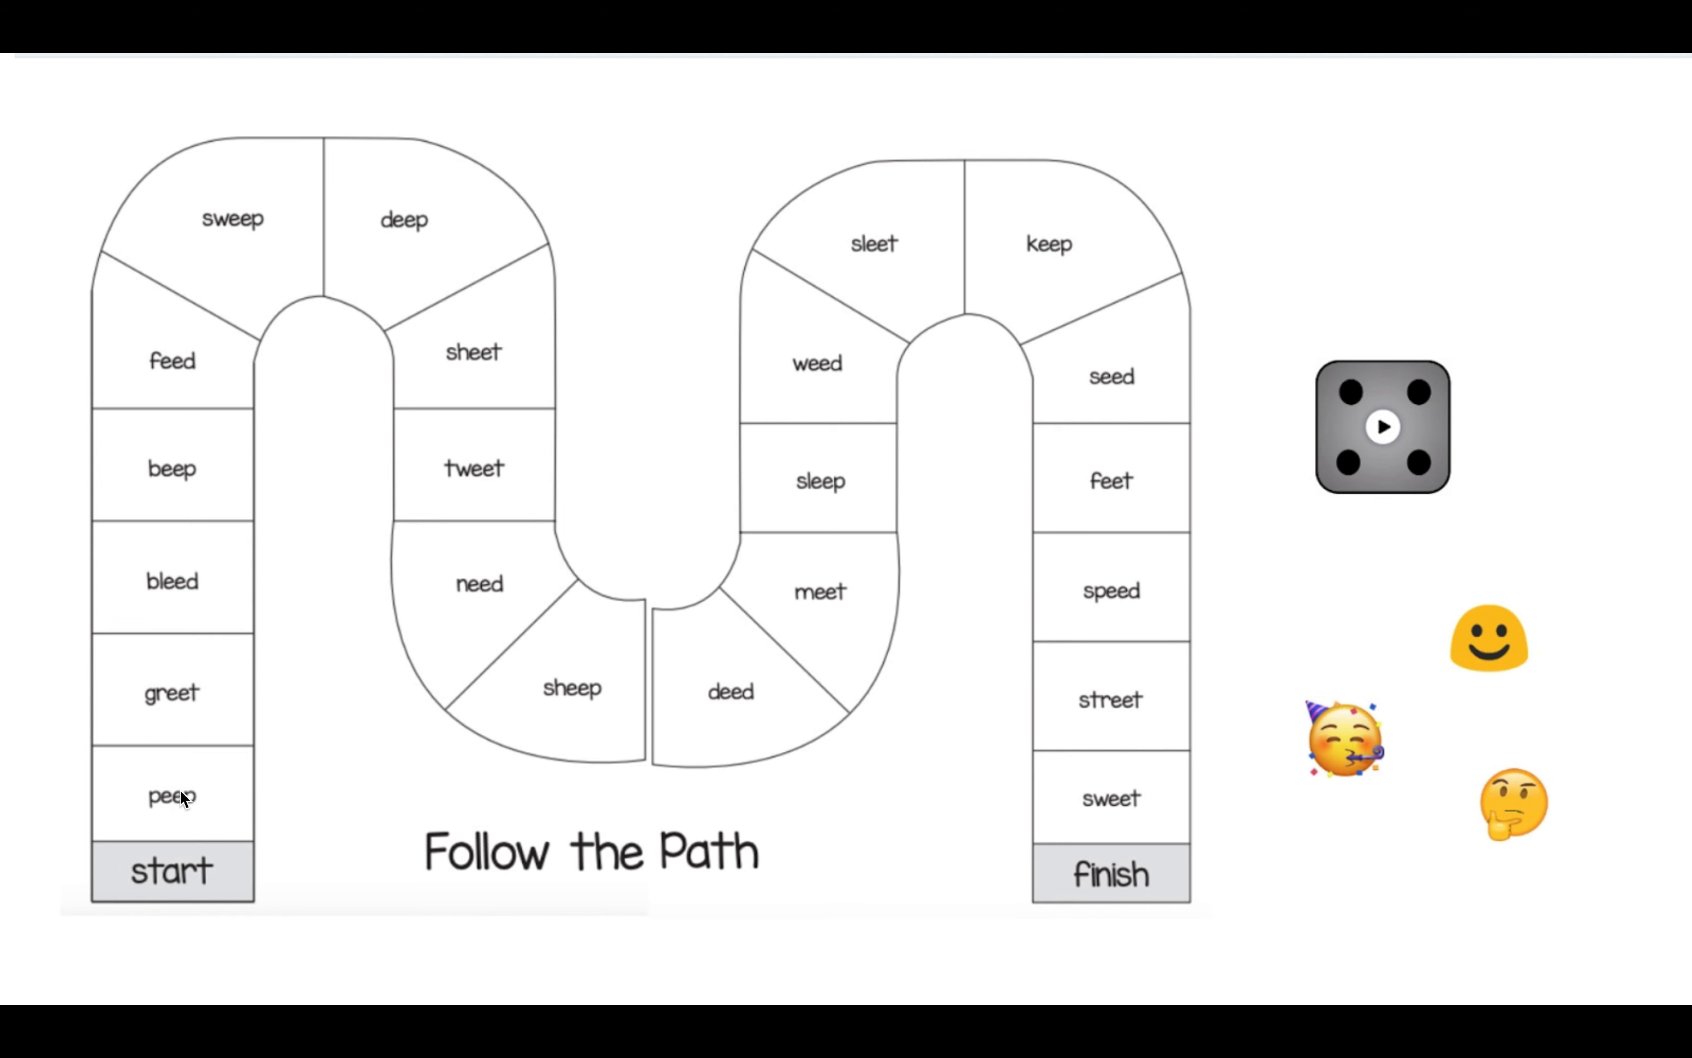
mouse_move(220, 805)
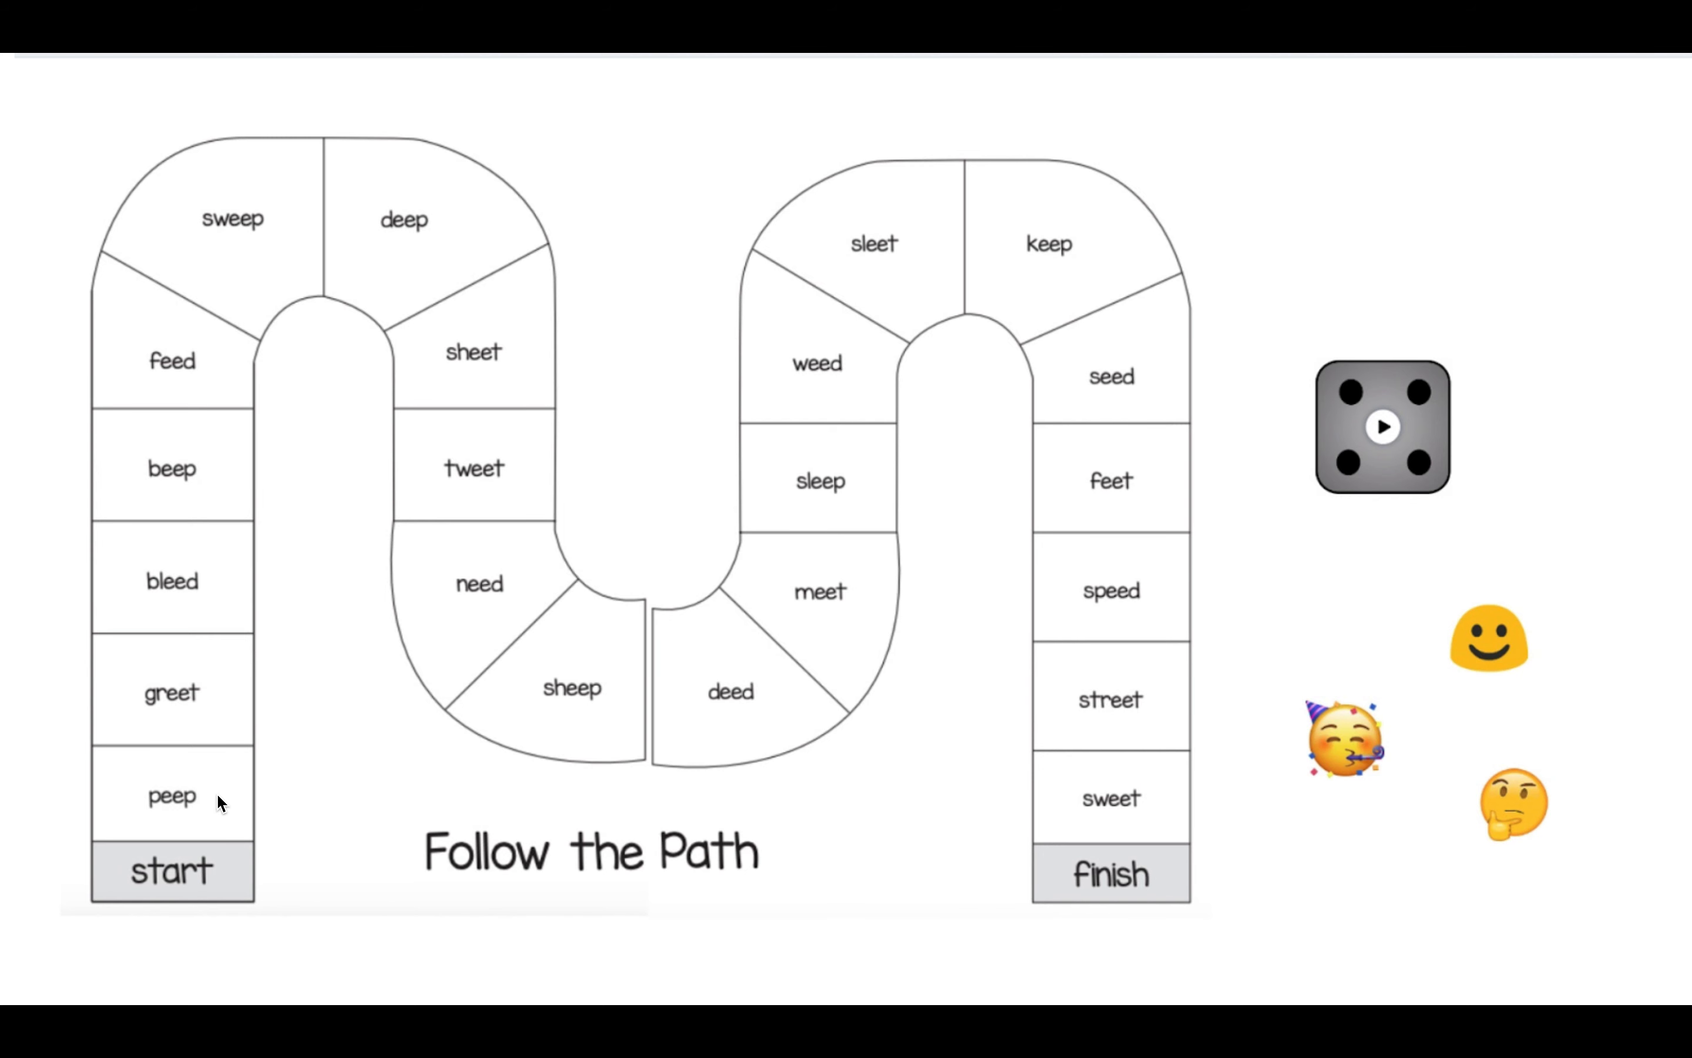
mouse_move(684, 9)
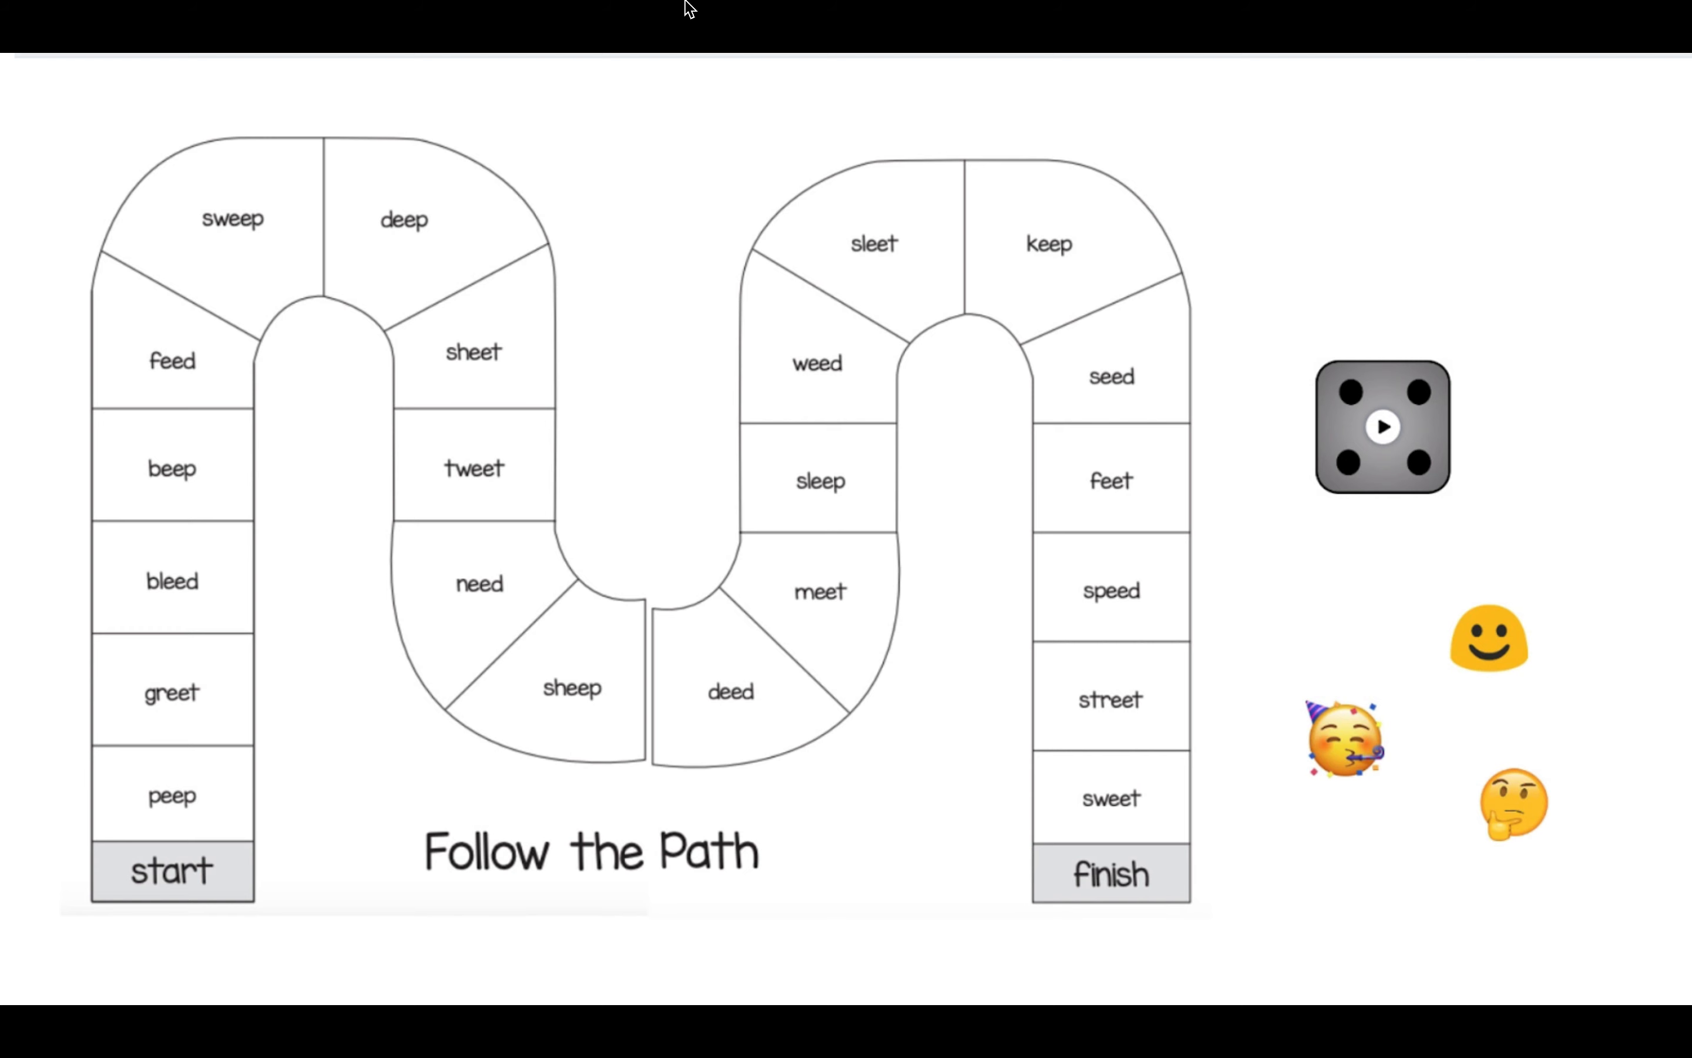